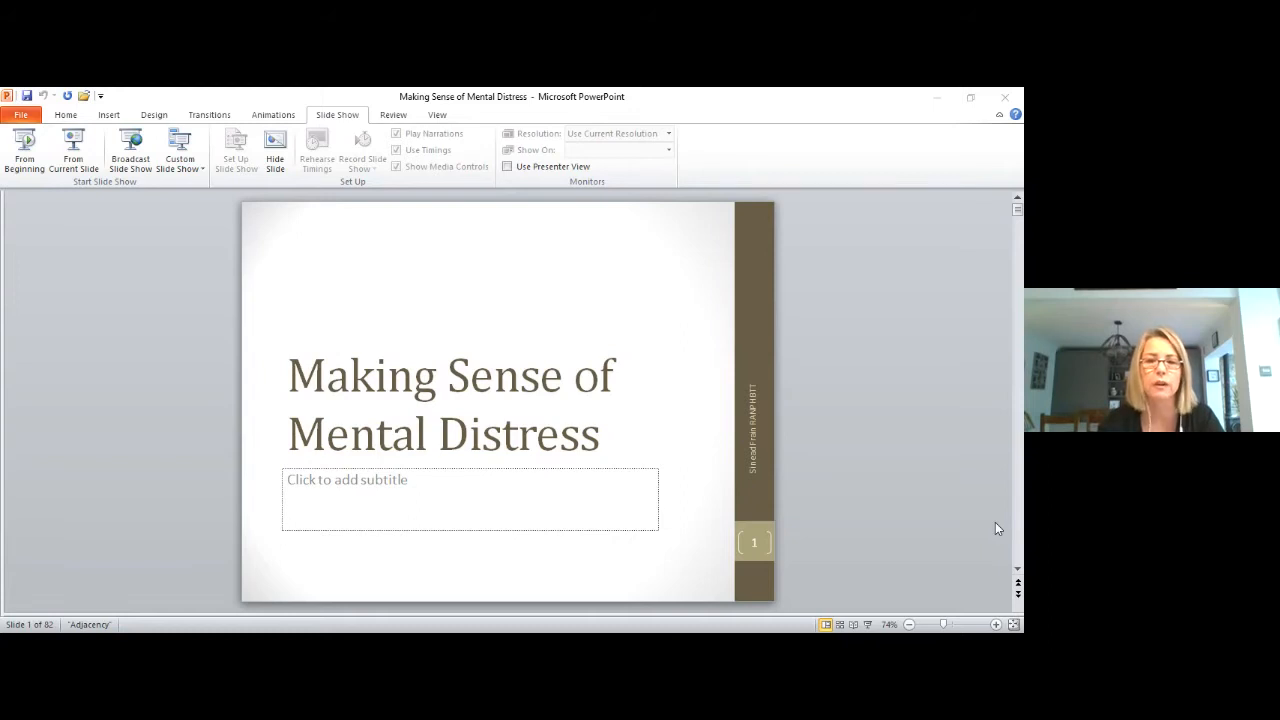
mouse_move(996, 552)
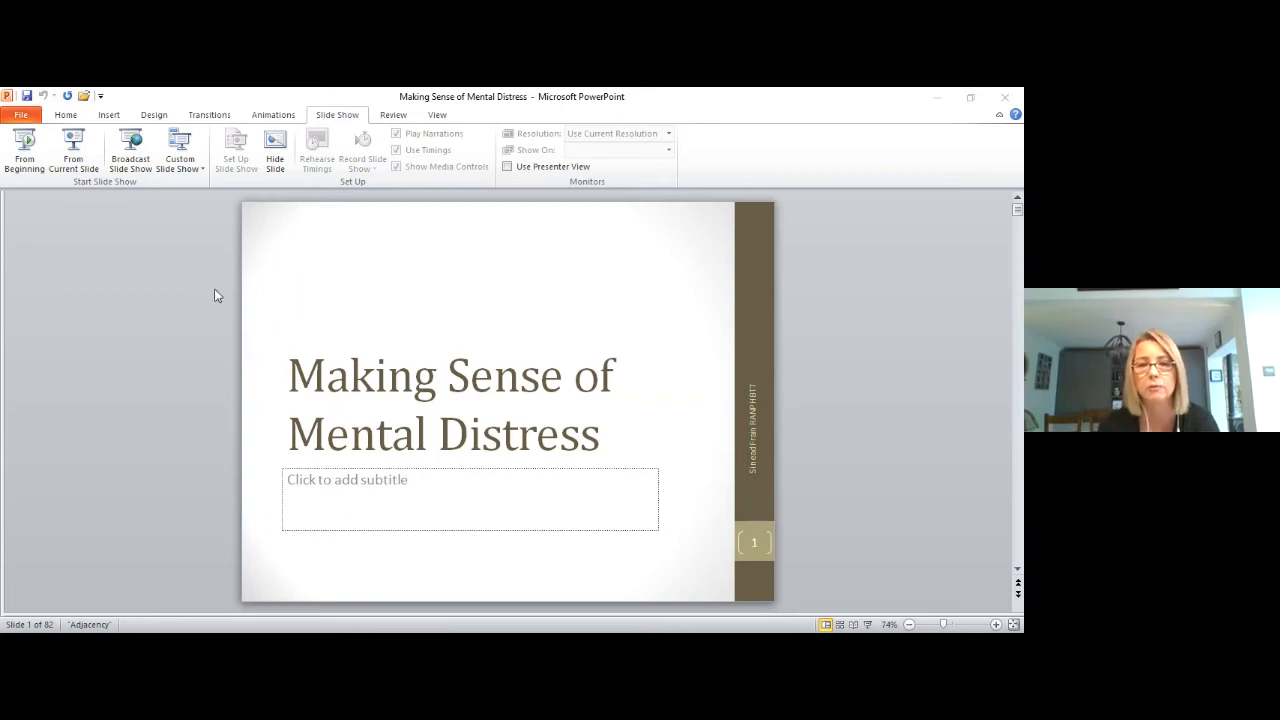
mouse_move(463, 307)
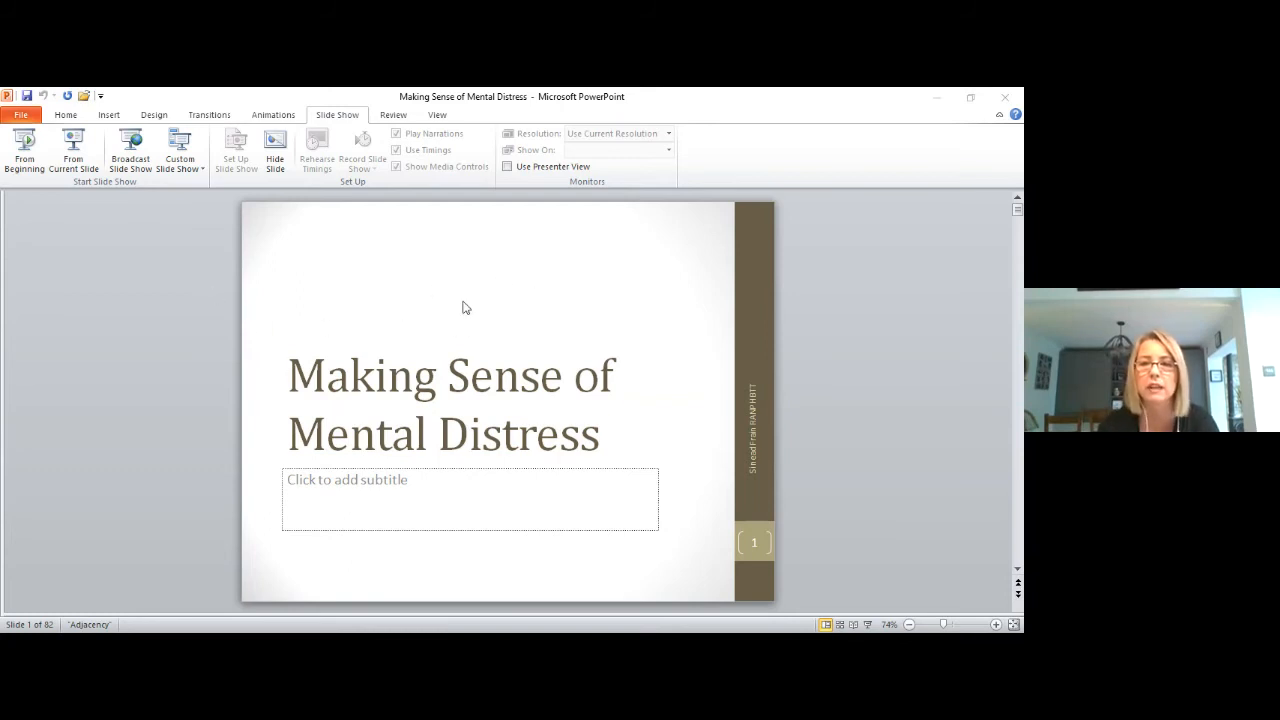
mouse_move(805, 298)
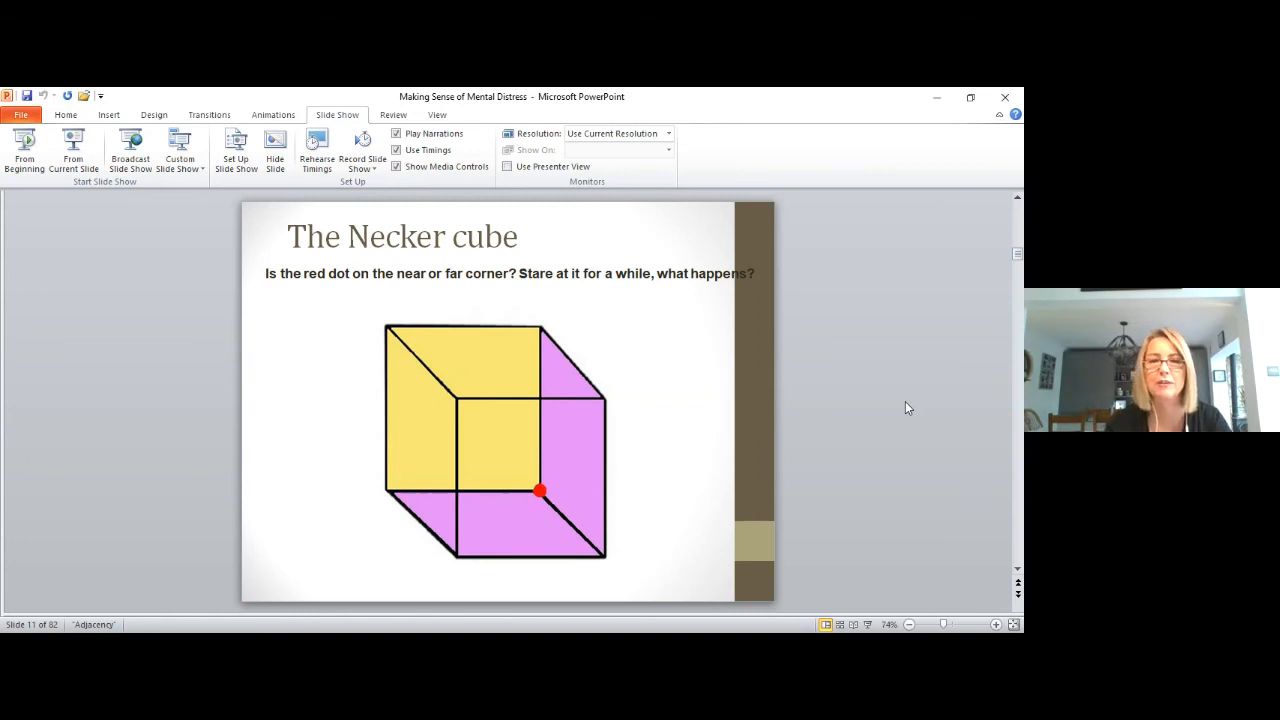
Advance from the Necker cube illusion slide to slide 12, the Necker Cube explanation
key("right")
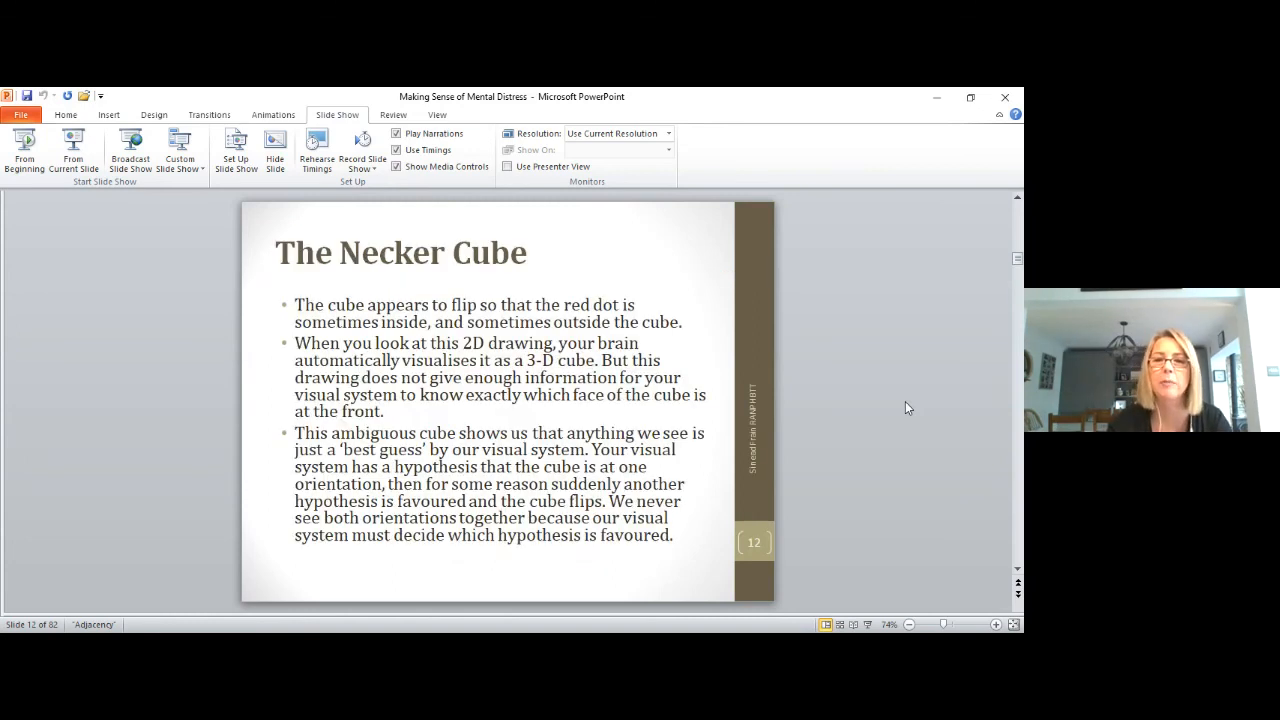